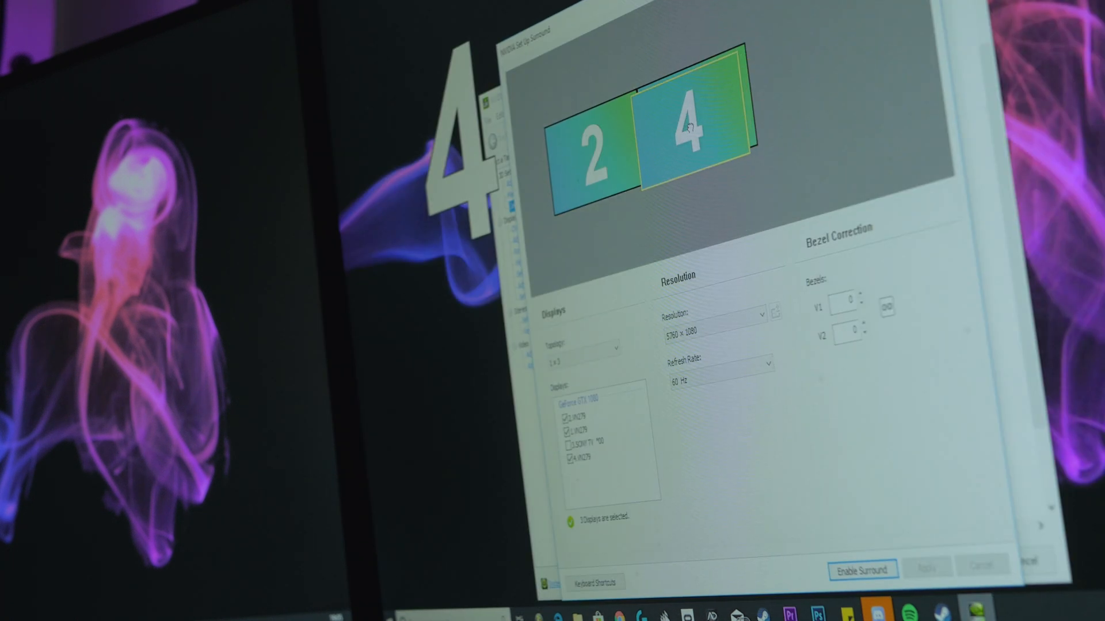
Select the Surround saved profile from the profile list.
click(862, 569)
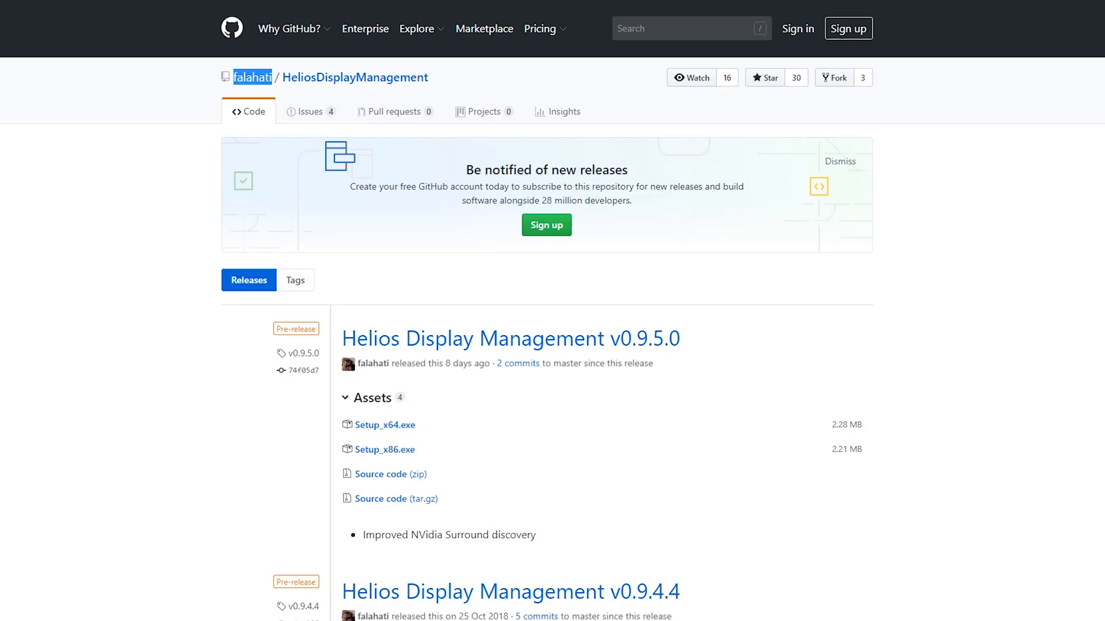
scroll(down, 3)
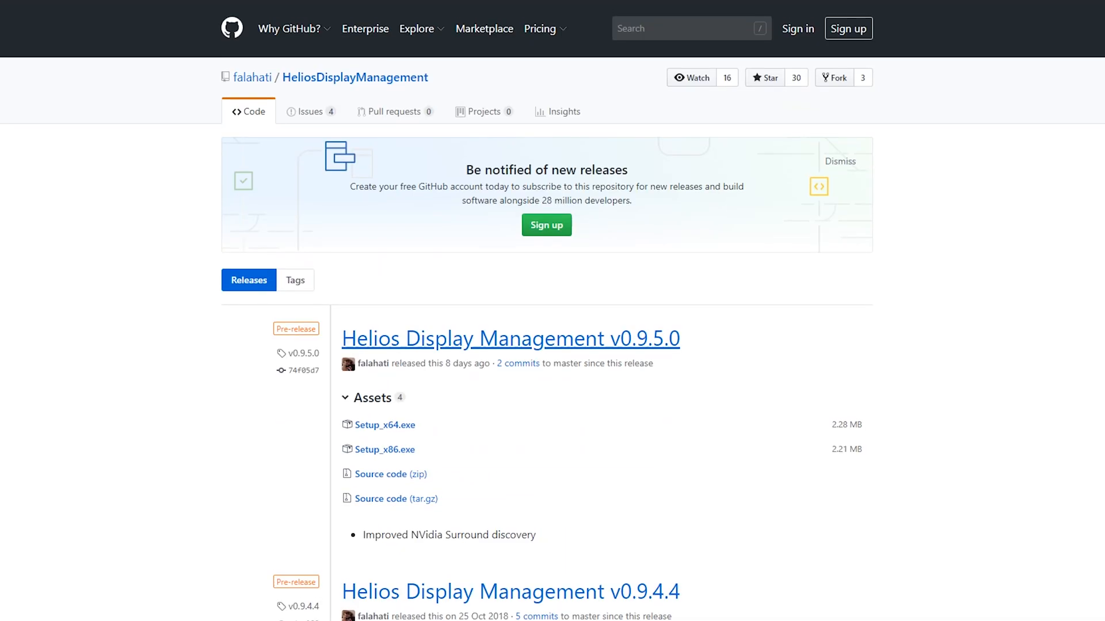
triple_click(510, 339)
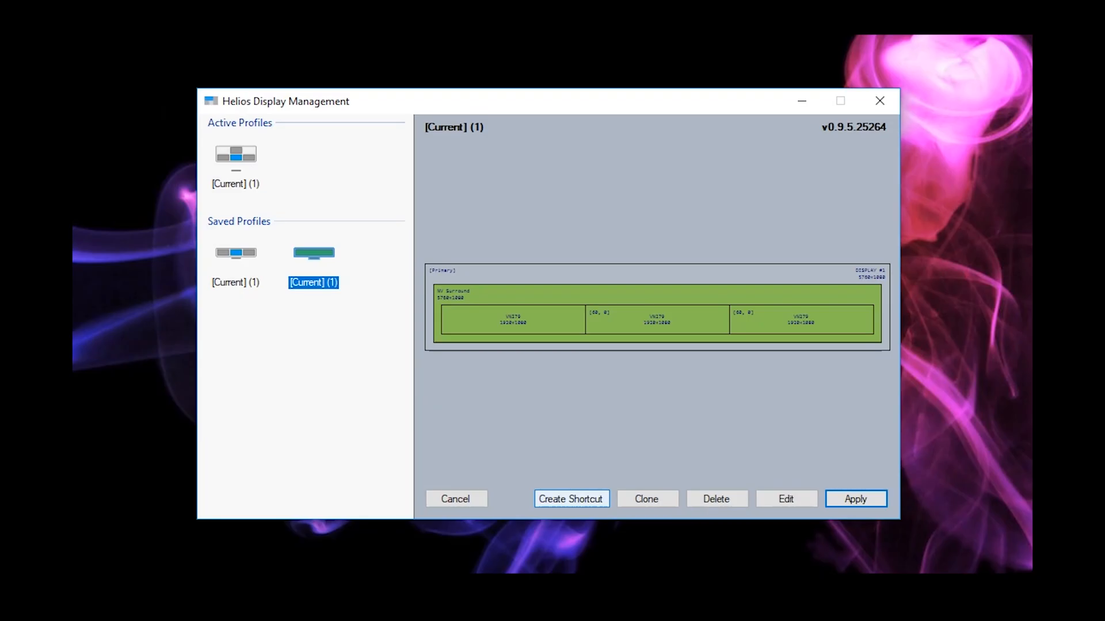
Create and place a shortcut named 'Surround' in the Desktop Shortcuts folder.
click(571, 498)
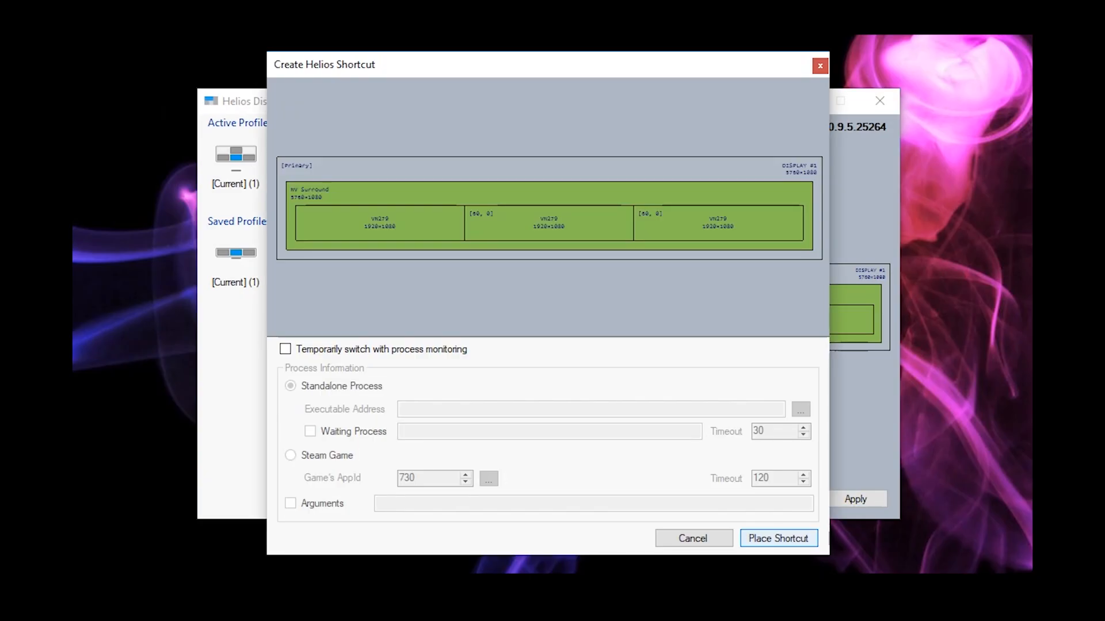
click(777, 539)
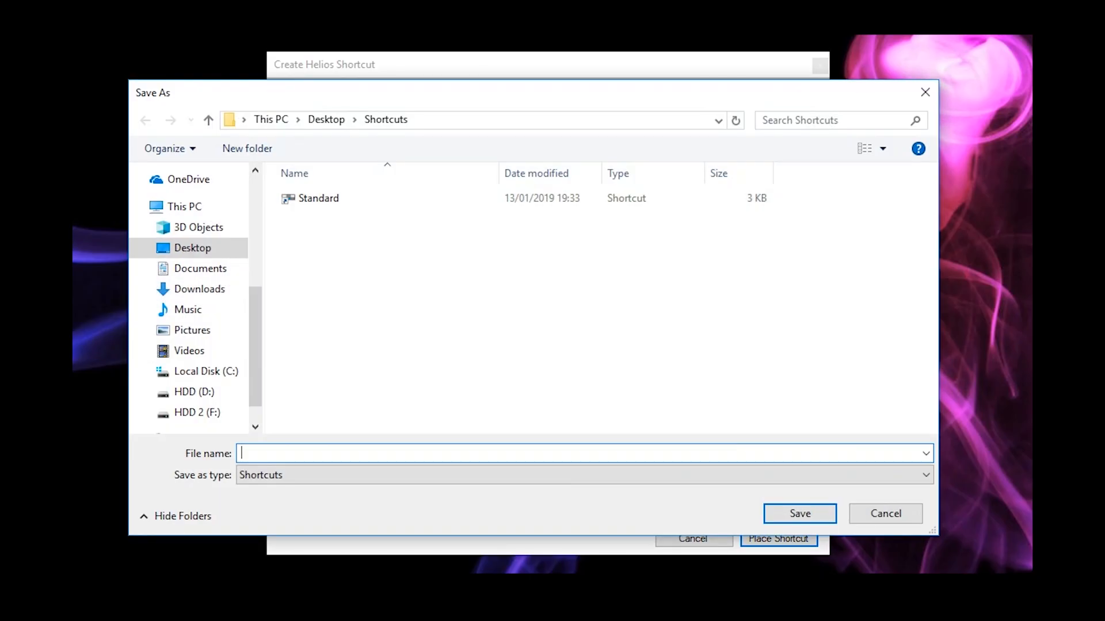
text(Surround)
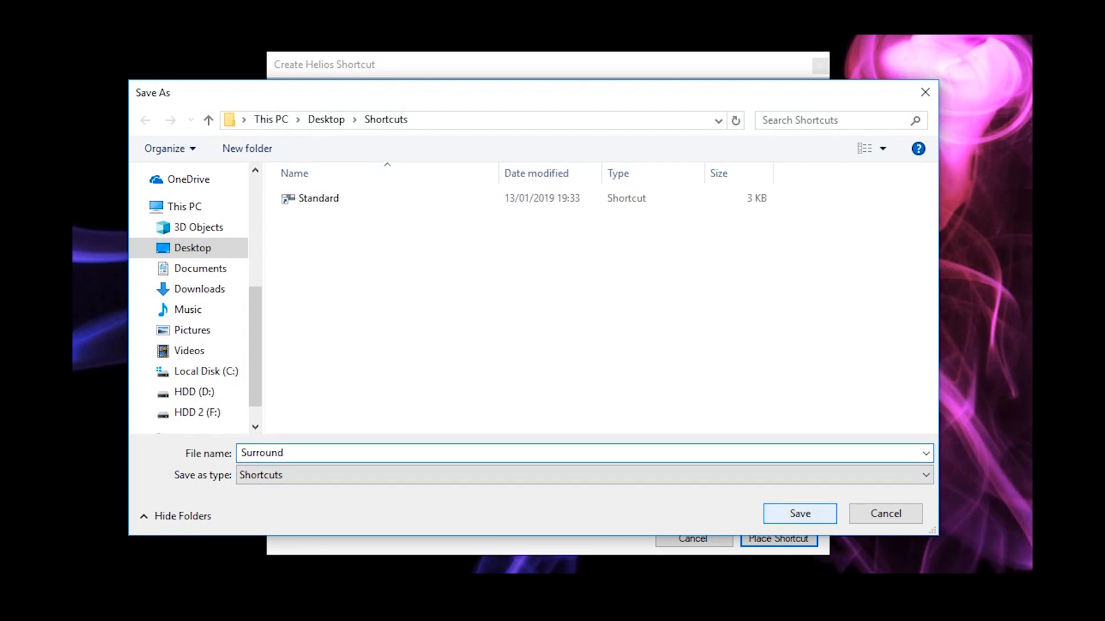
click(799, 513)
text(Stand)
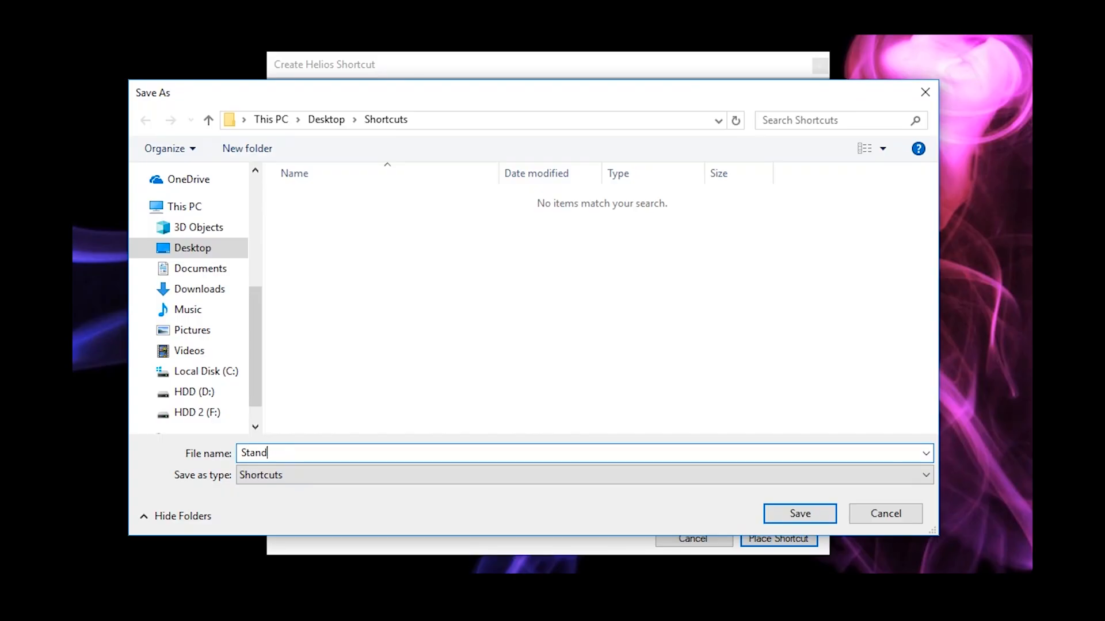
Save the 'Standard' shortcut for the four-display layout in the Shortcuts folder.
click(799, 513)
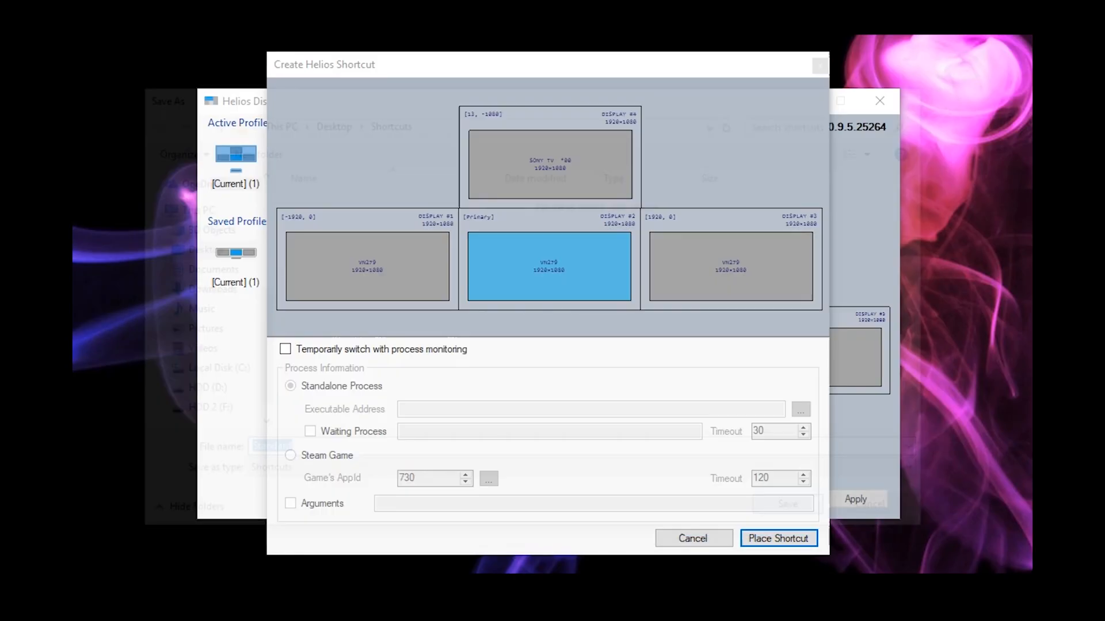